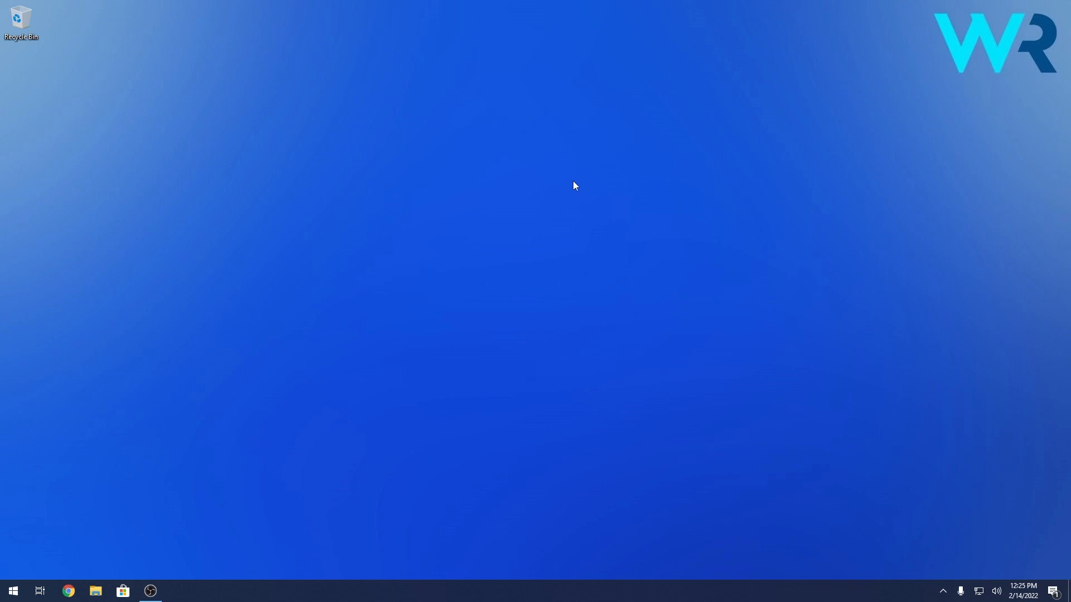
mouse_move(39, 552)
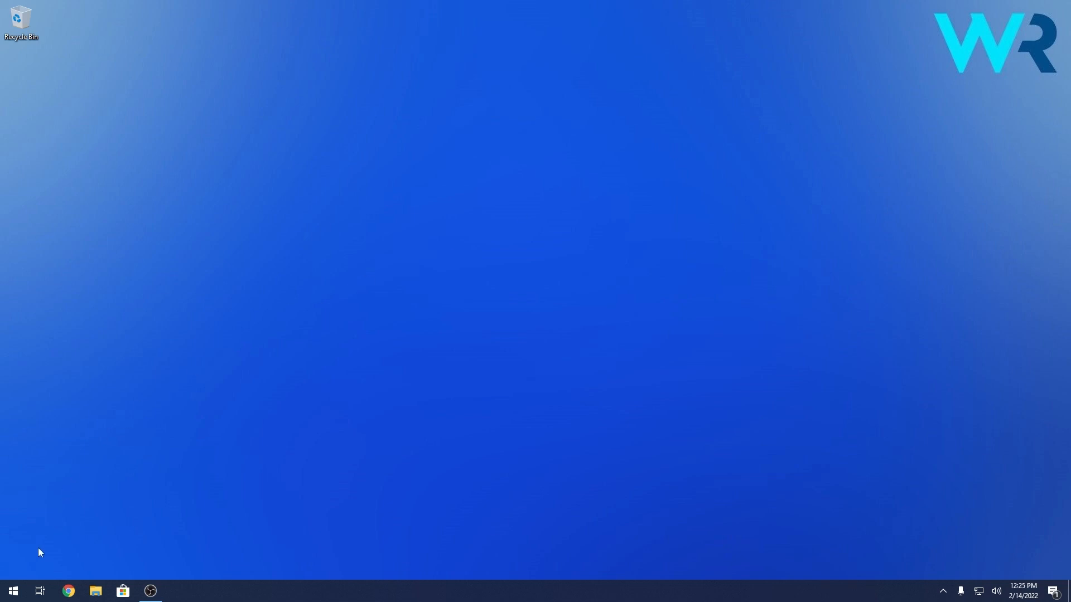
- Schedule a Windows shutdown for 60 minutes from now and dismiss the warning notification
right_click(12, 591)
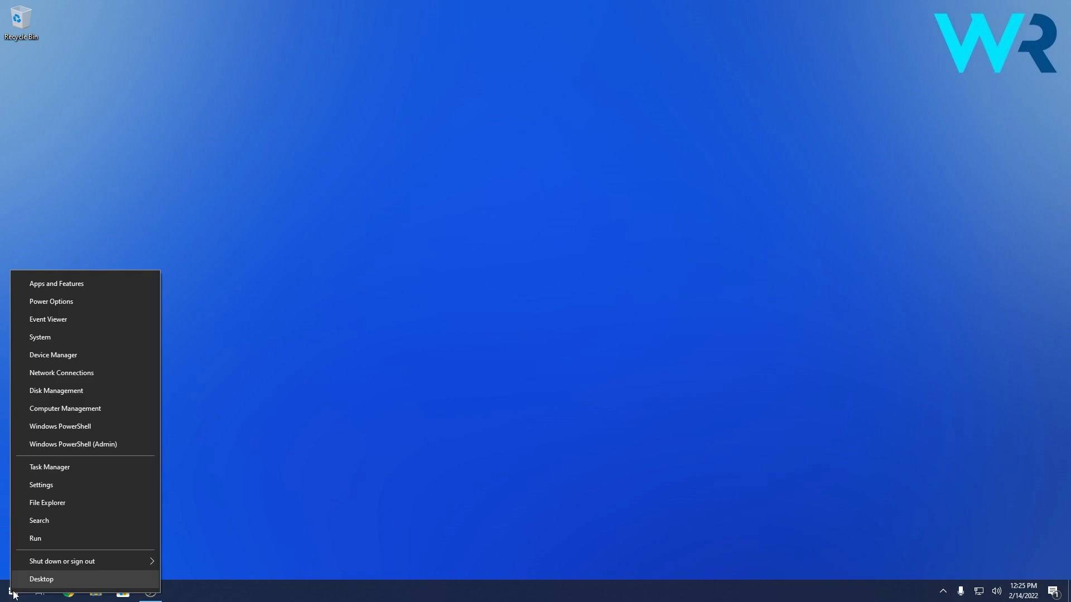
mouse_move(22, 586)
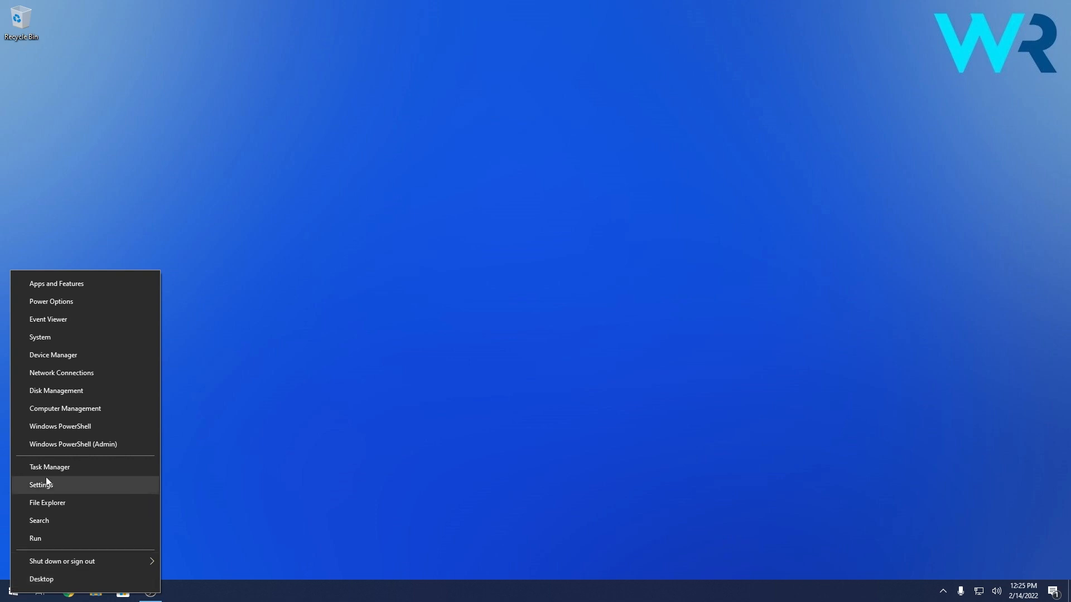
mouse_move(50, 467)
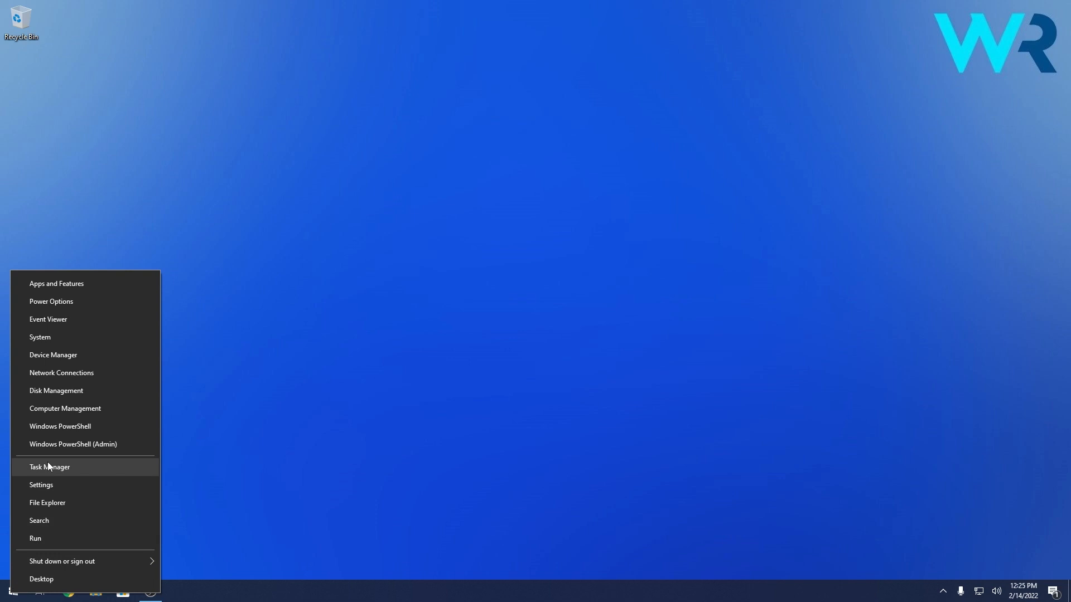
mouse_move(71, 337)
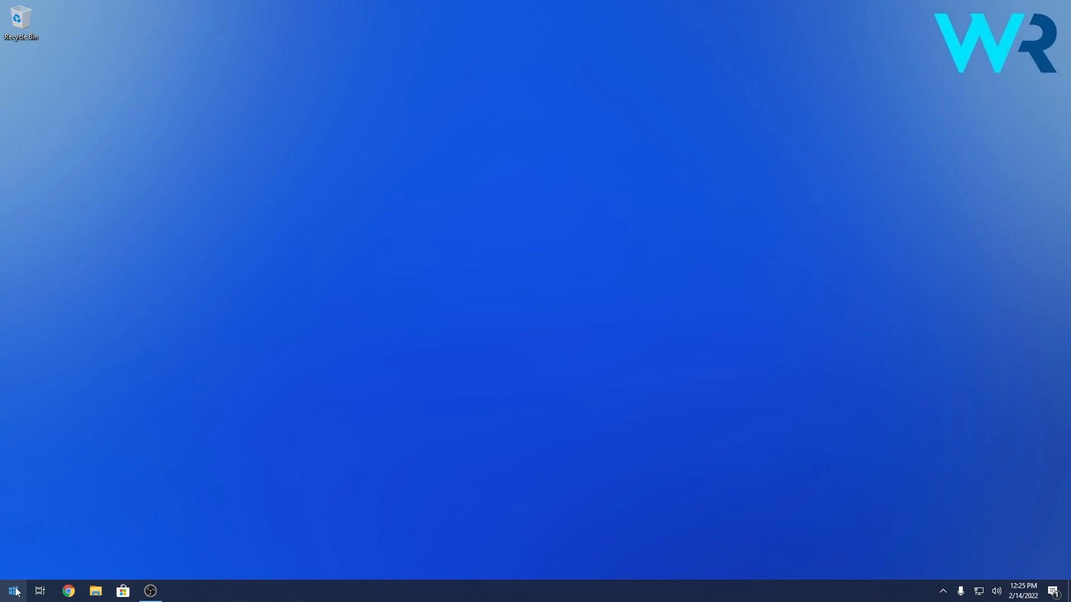
right_click(13, 591)
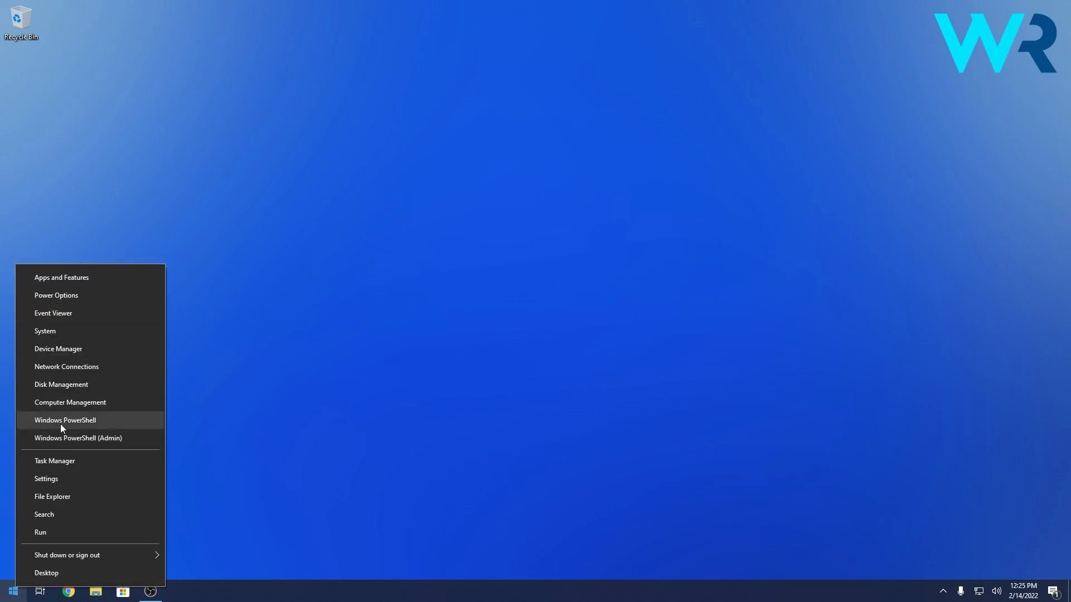
mouse_move(72, 496)
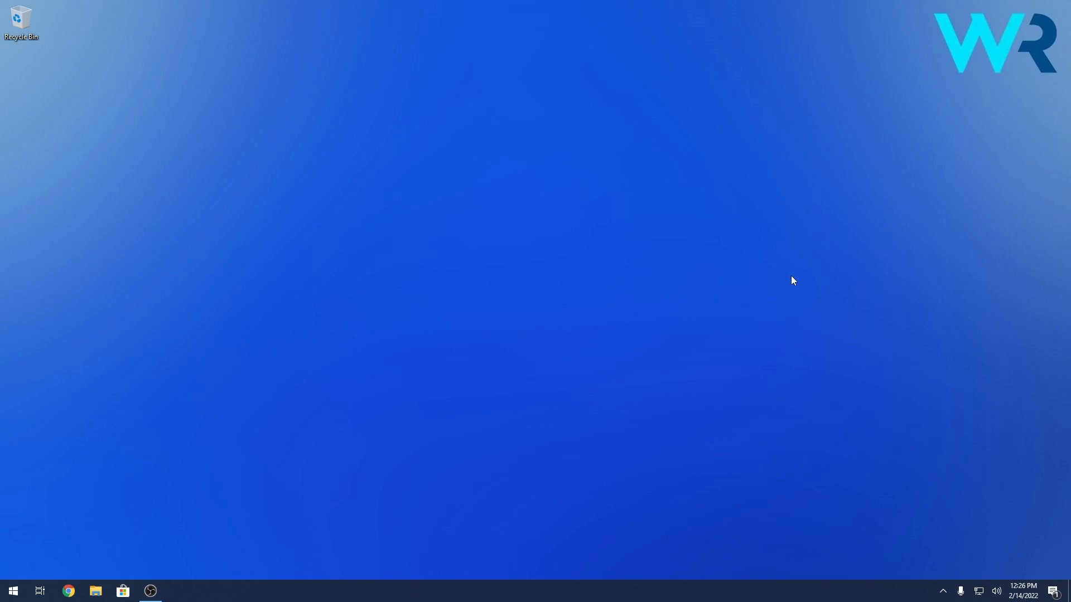
mouse_move(68, 526)
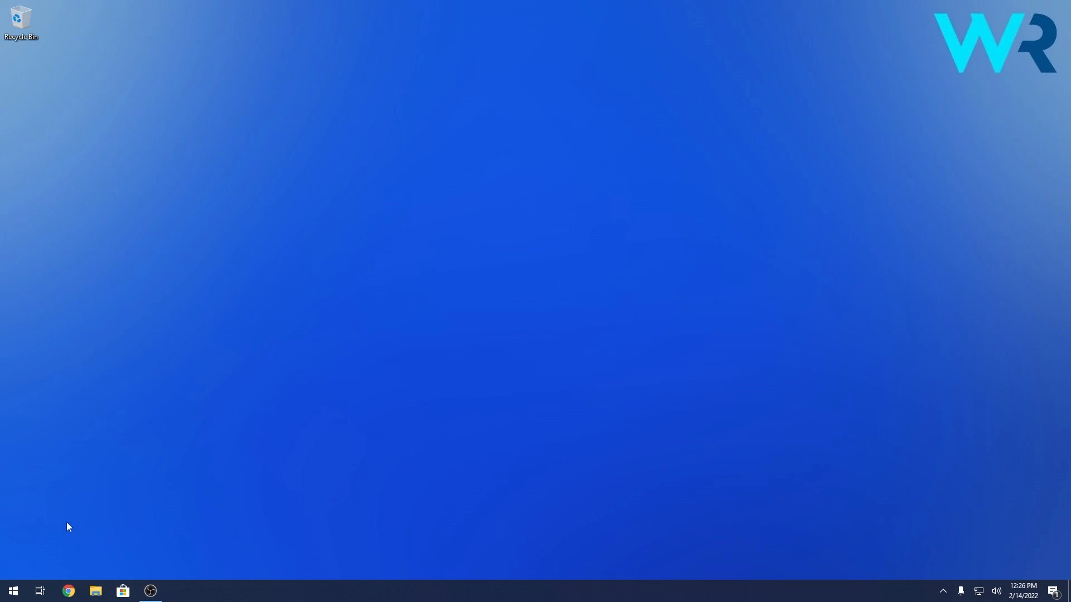
click(13, 591)
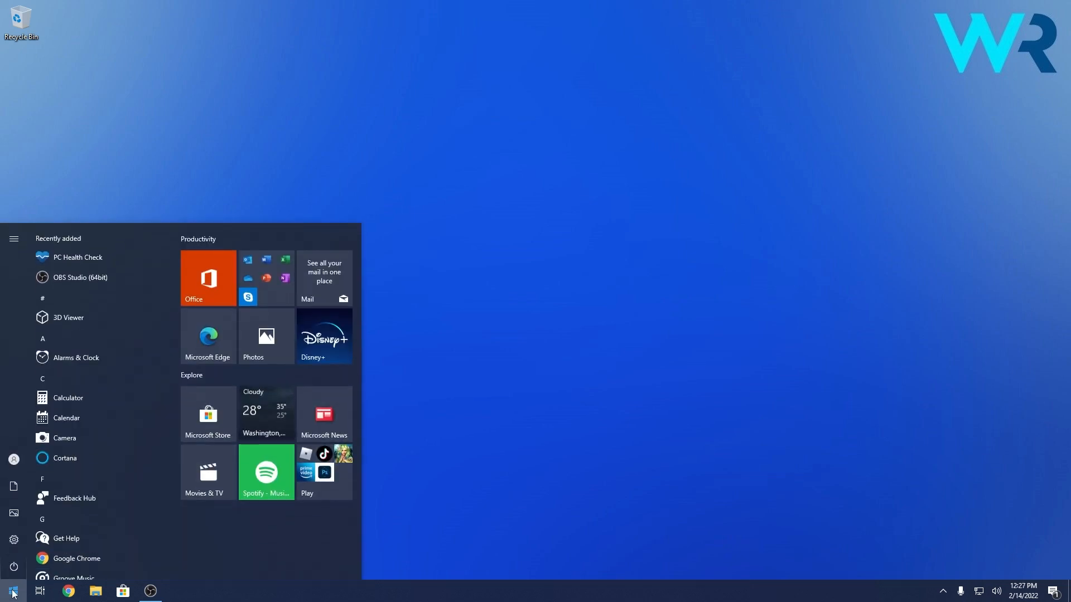
text(shut)
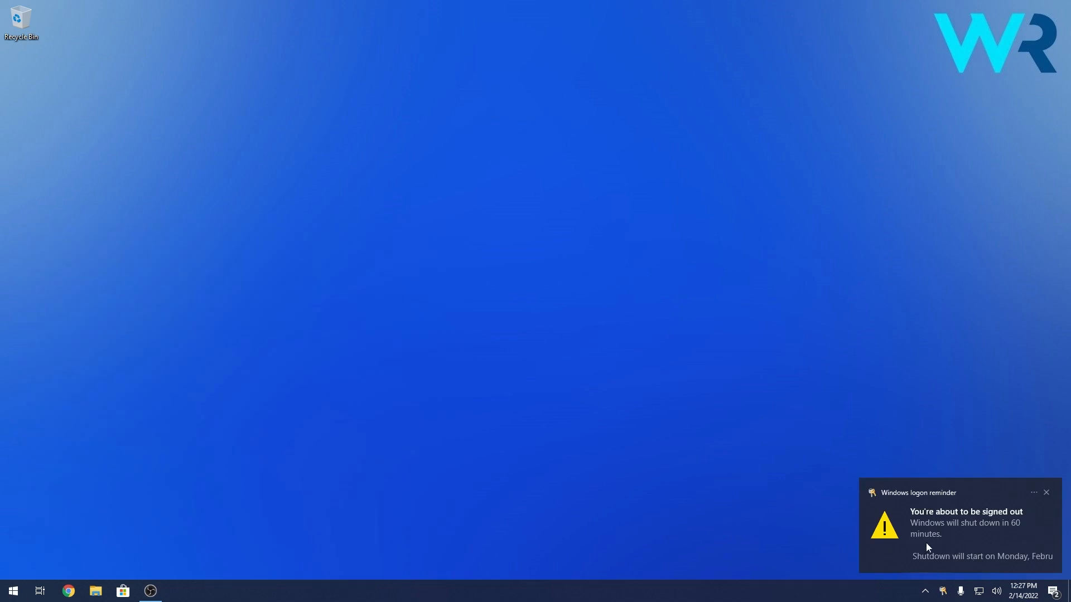
click(1046, 492)
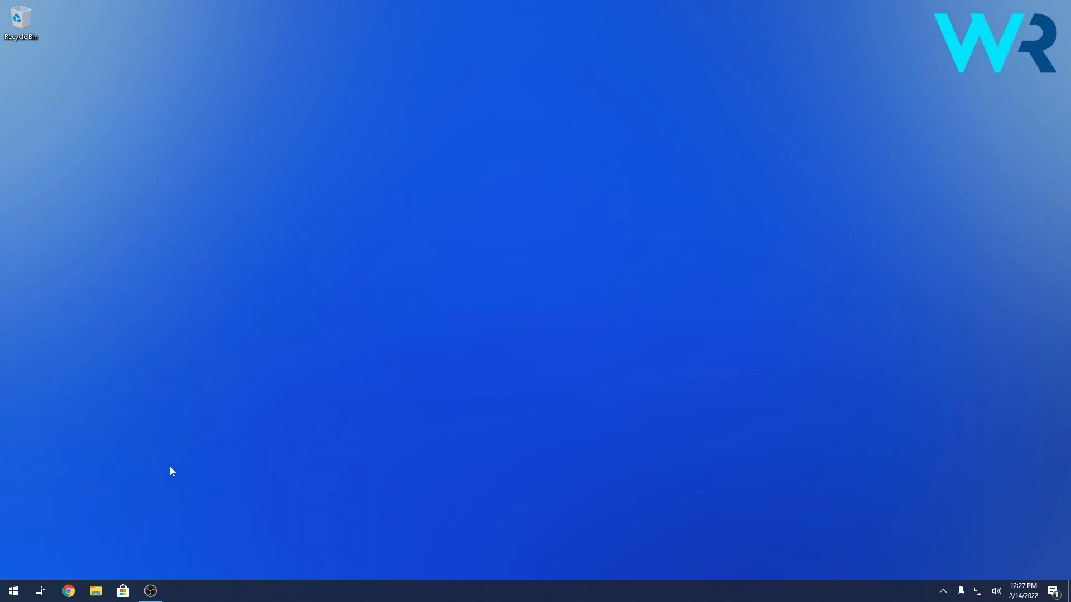
- Cancel the scheduled shutdown with 'shutdown -a' and dismiss the cancellation notice
click(13, 591)
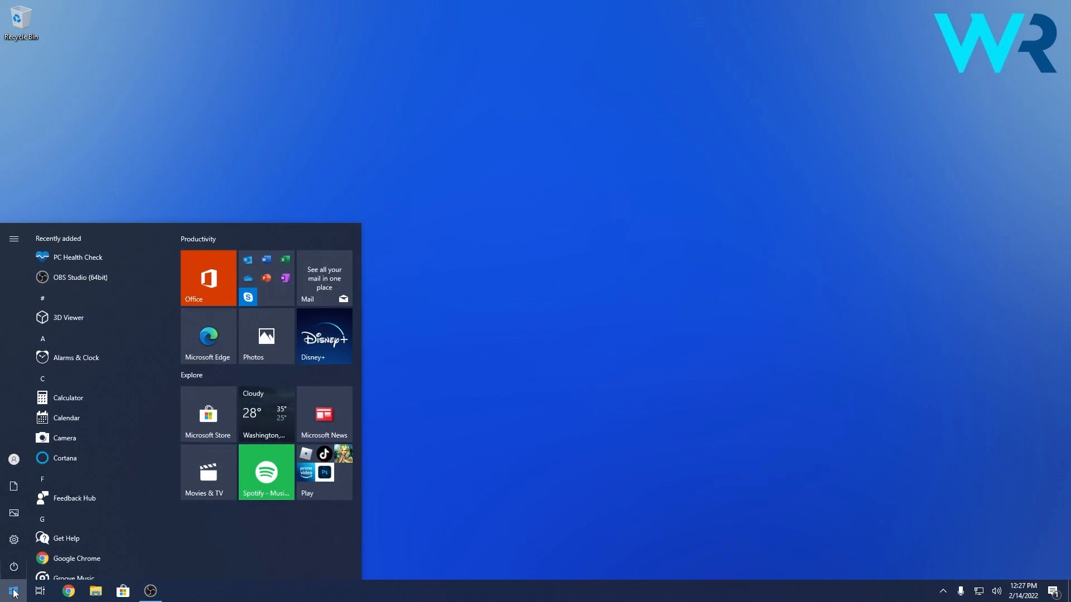
text(shutdown -a)
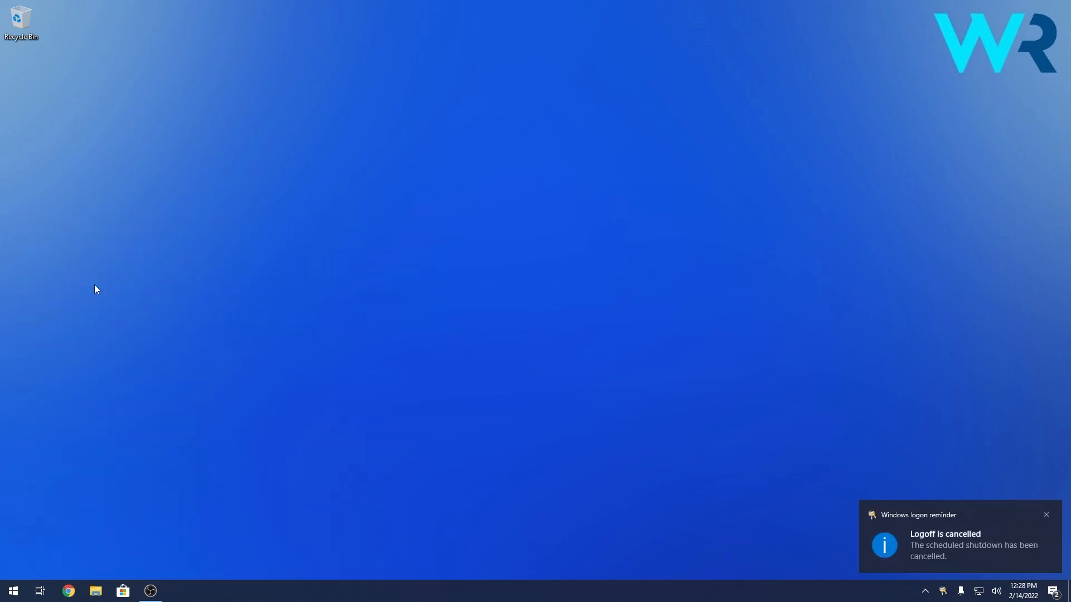
click(1045, 515)
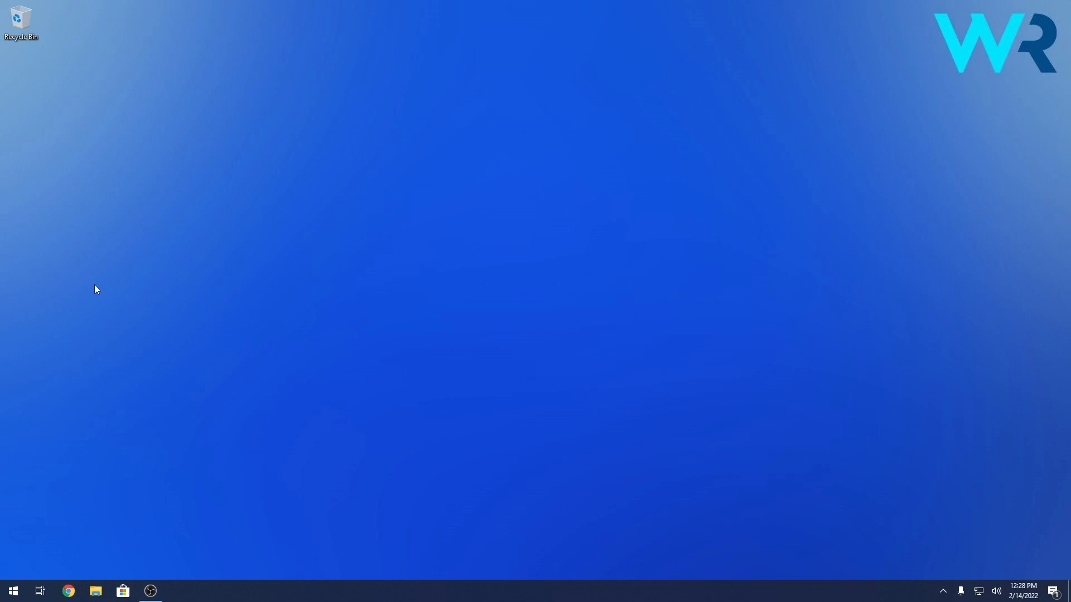
click(12, 591)
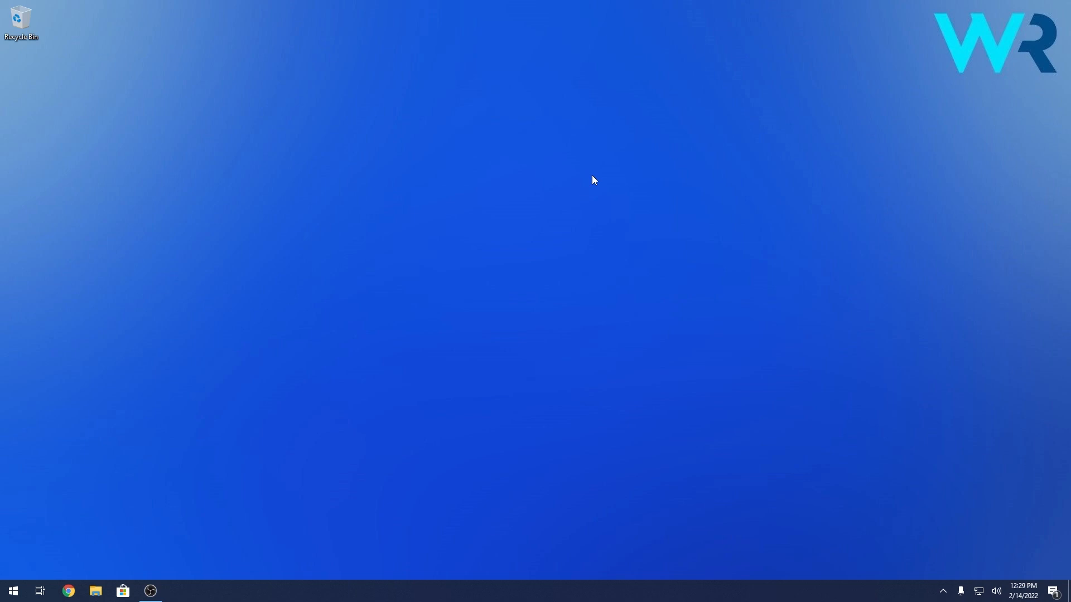
mouse_move(590, 181)
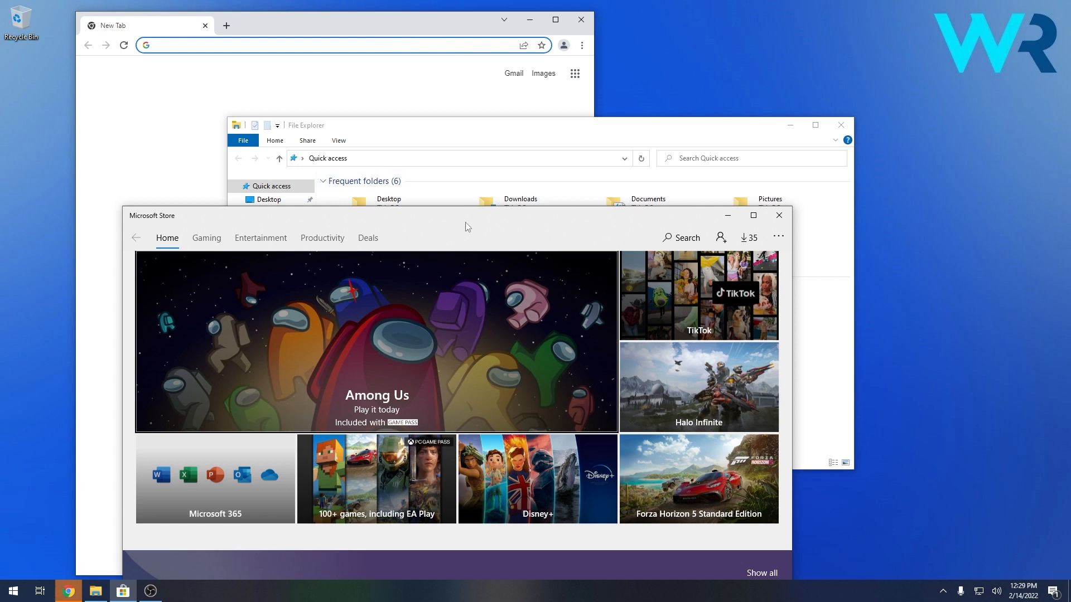
- Aero Shake the Microsoft Store window to minimize Chrome, File Explorer and Store
drag(465, 226, 392, 220)
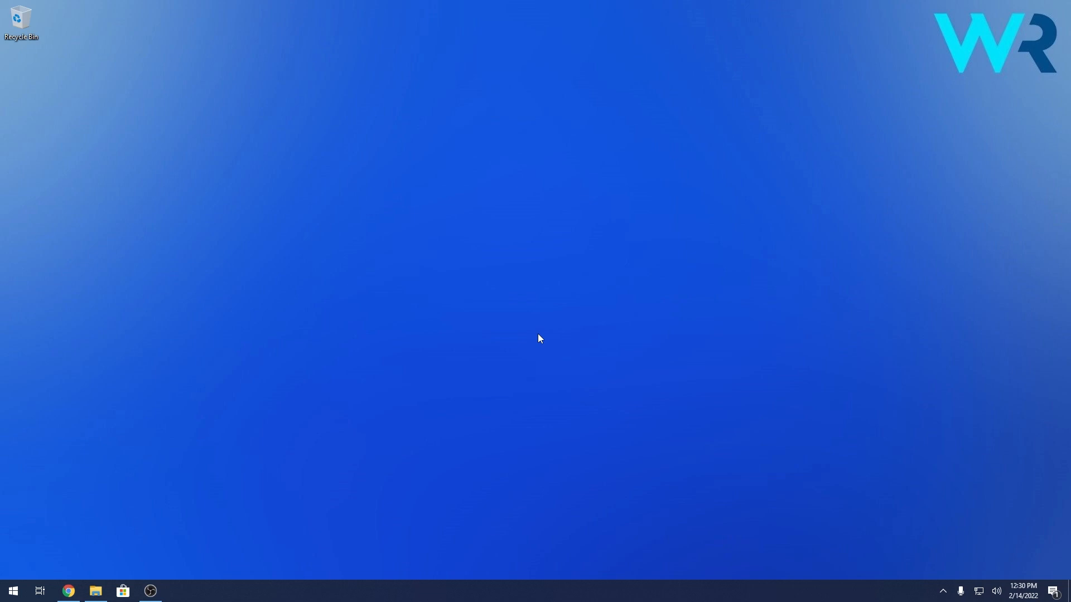
mouse_move(539, 338)
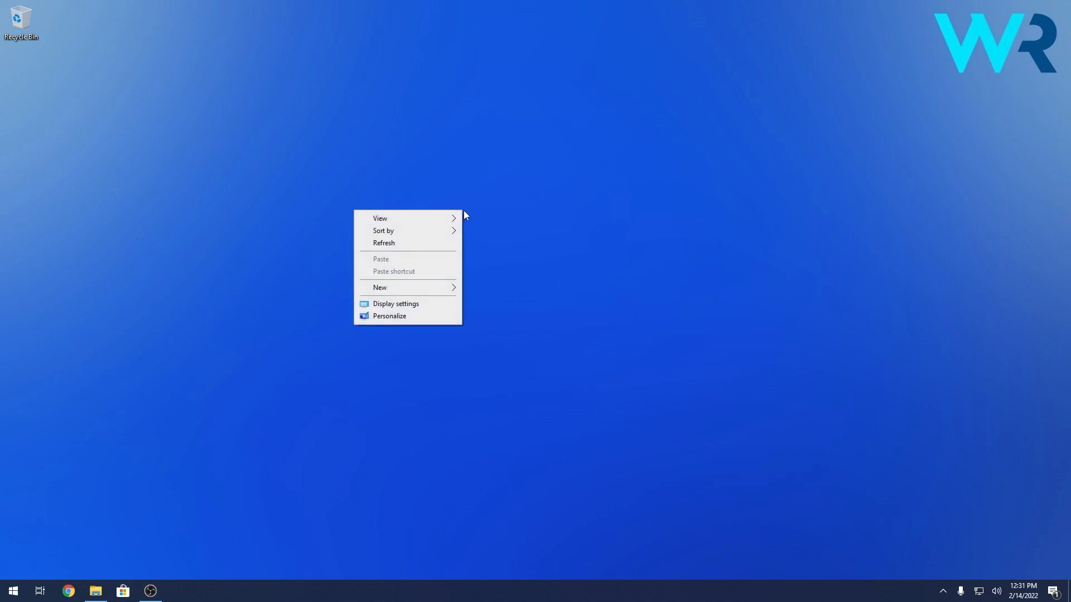
mouse_move(392, 288)
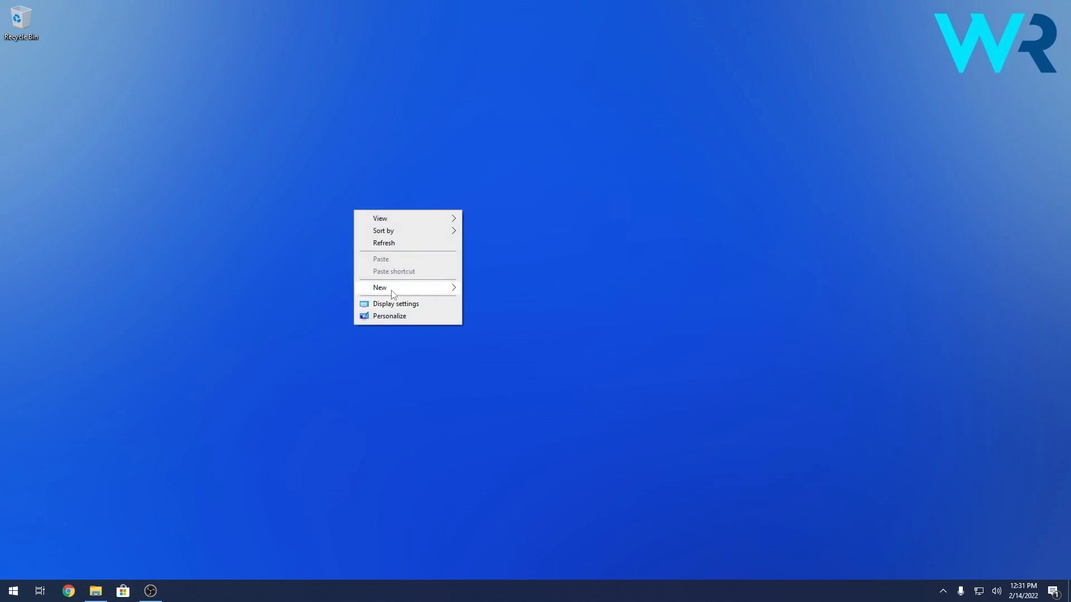
- Create a desktop folder named GodMode.{ED7BA470-8E54-465E-825C-99712043E01C}
click(380, 287)
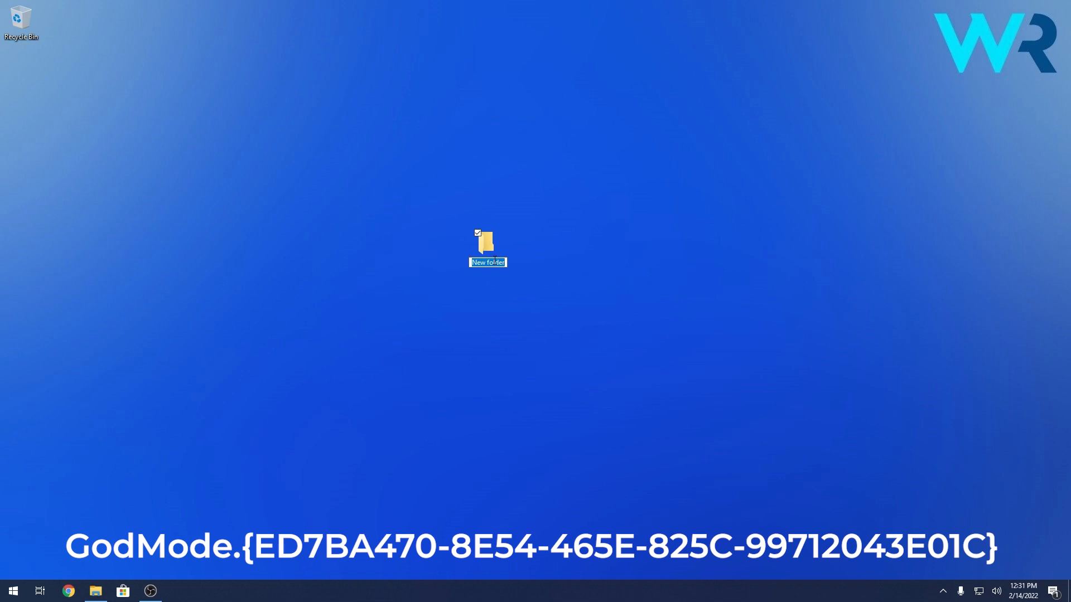
text({ED7BA470-8E54-465E-825C-99712043E01C})
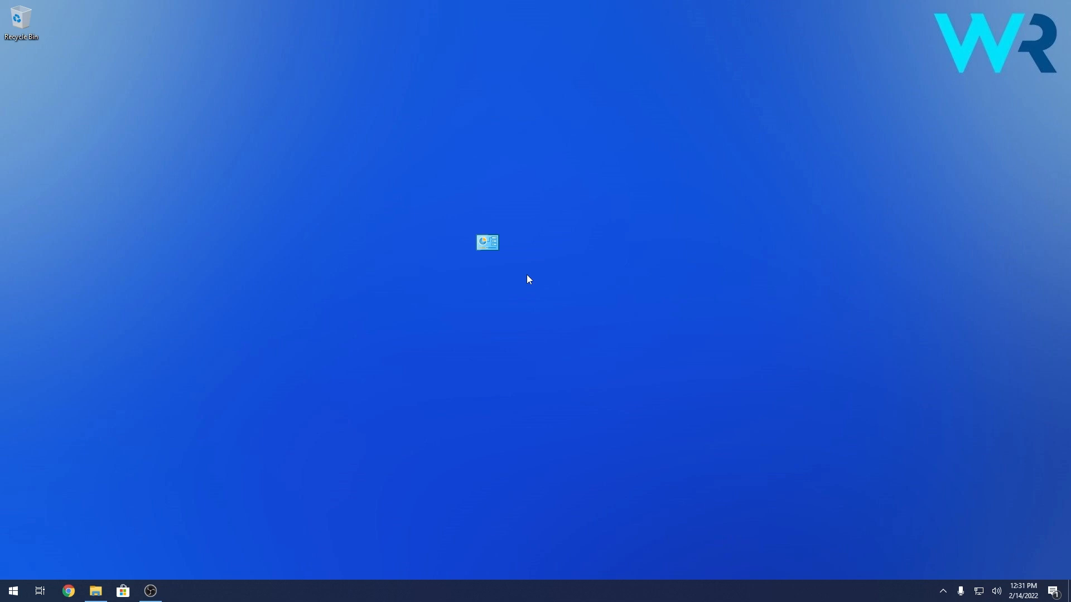
- Open the GodMode folder, scroll through its 209 settings items, and close it
double_click(487, 243)
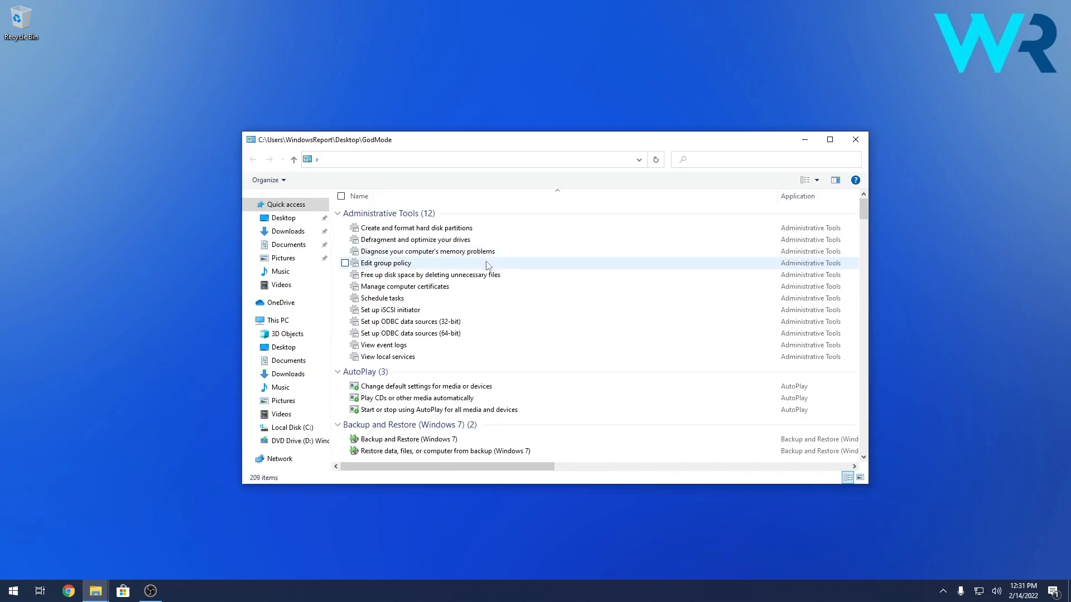
scroll(down, 3)
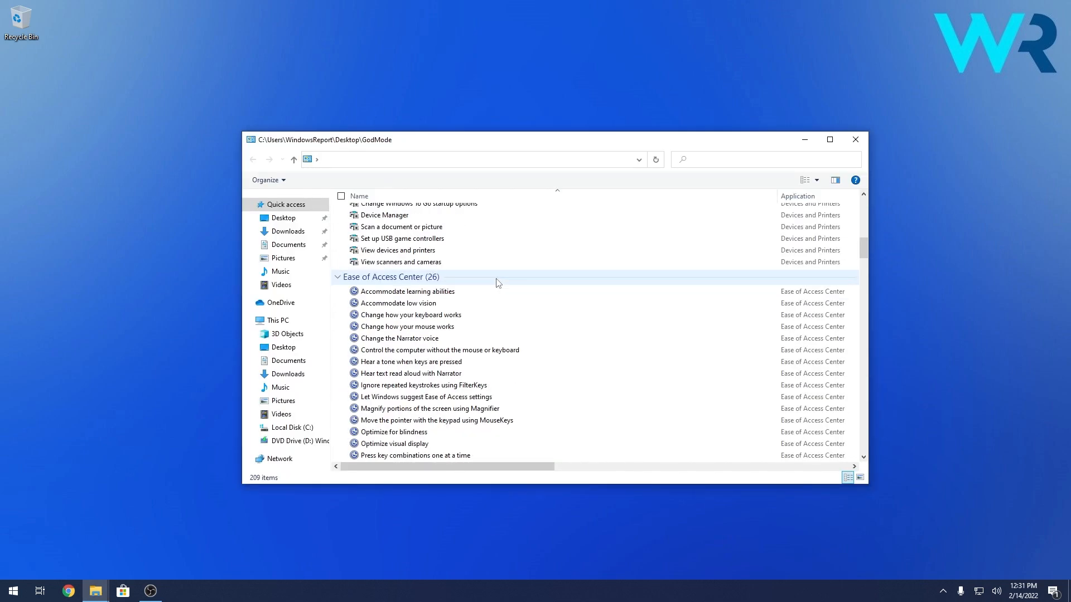
scroll(down, 3)
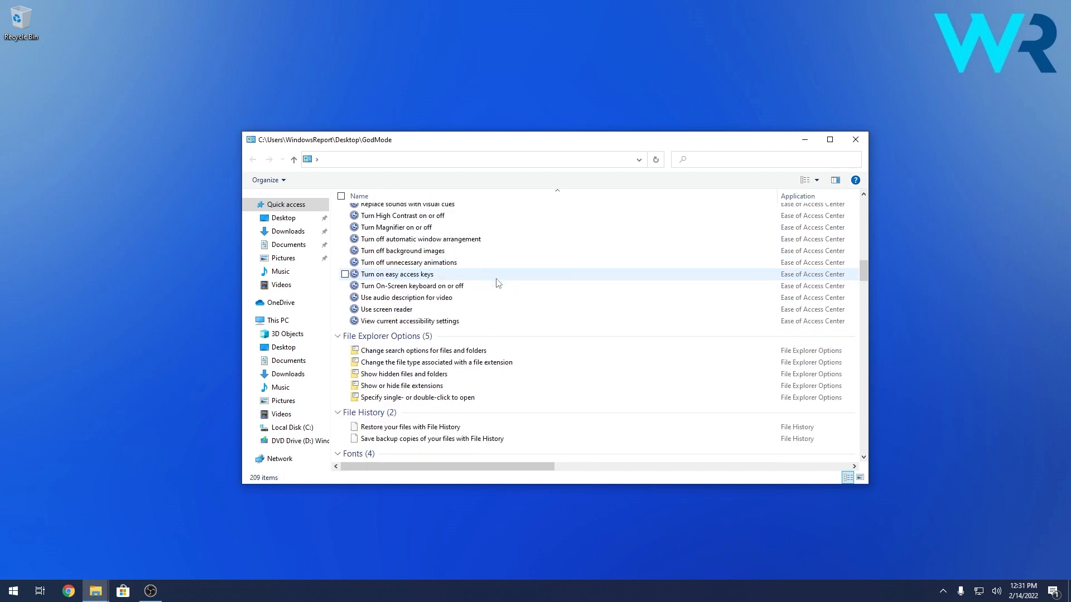
scroll(down, 3)
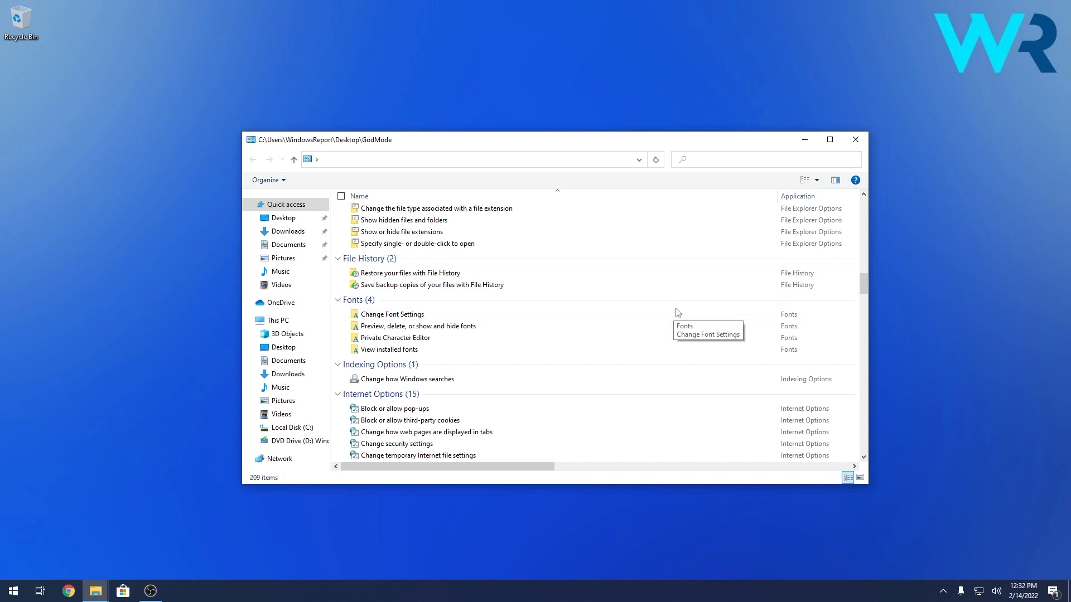
scroll(down, 3)
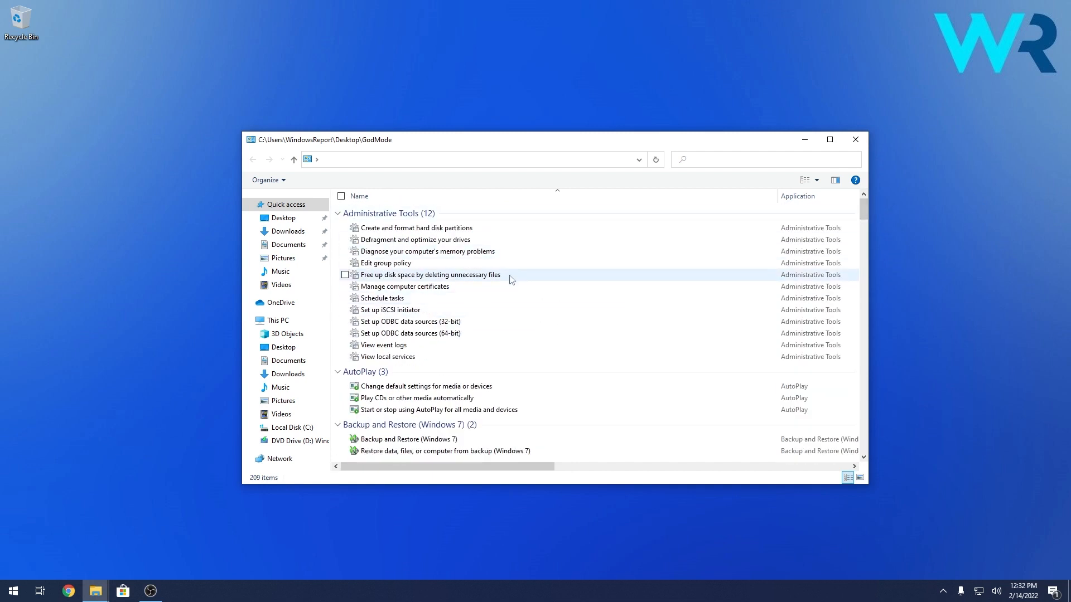
scroll(down, 3)
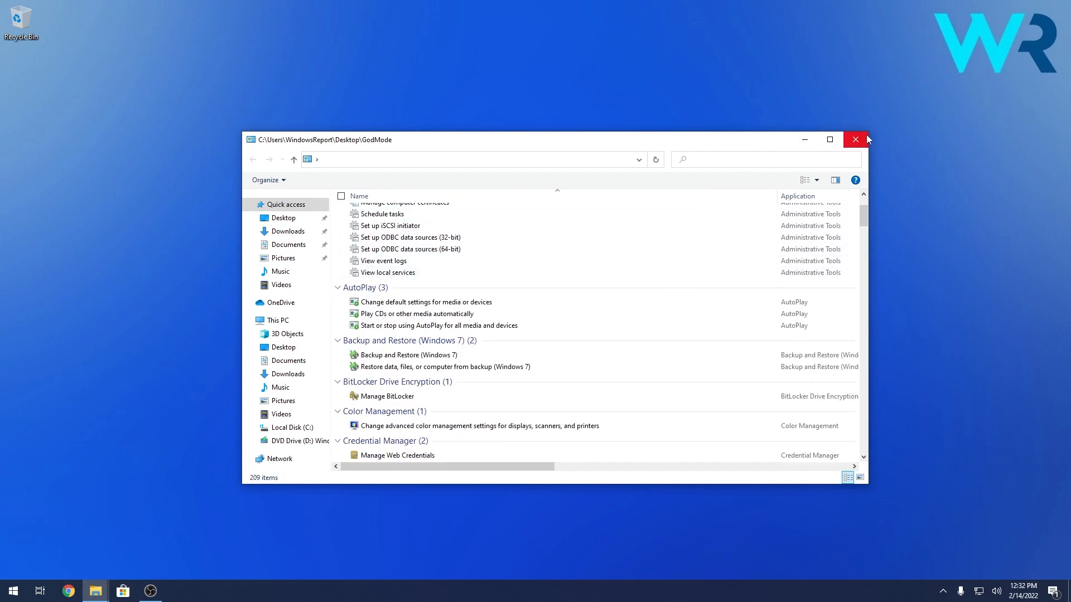
click(855, 139)
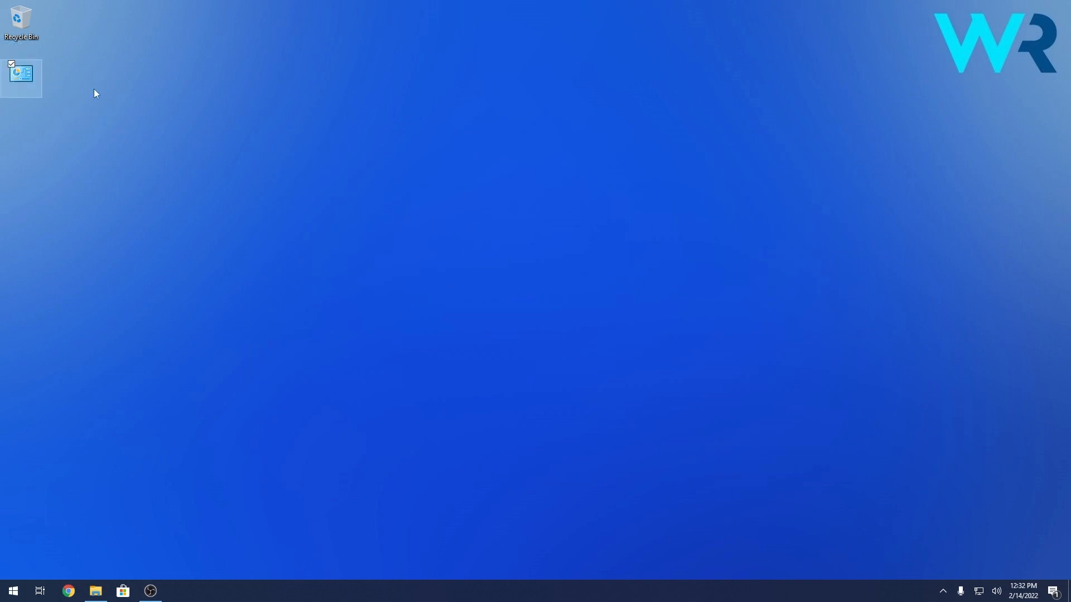
click(67, 107)
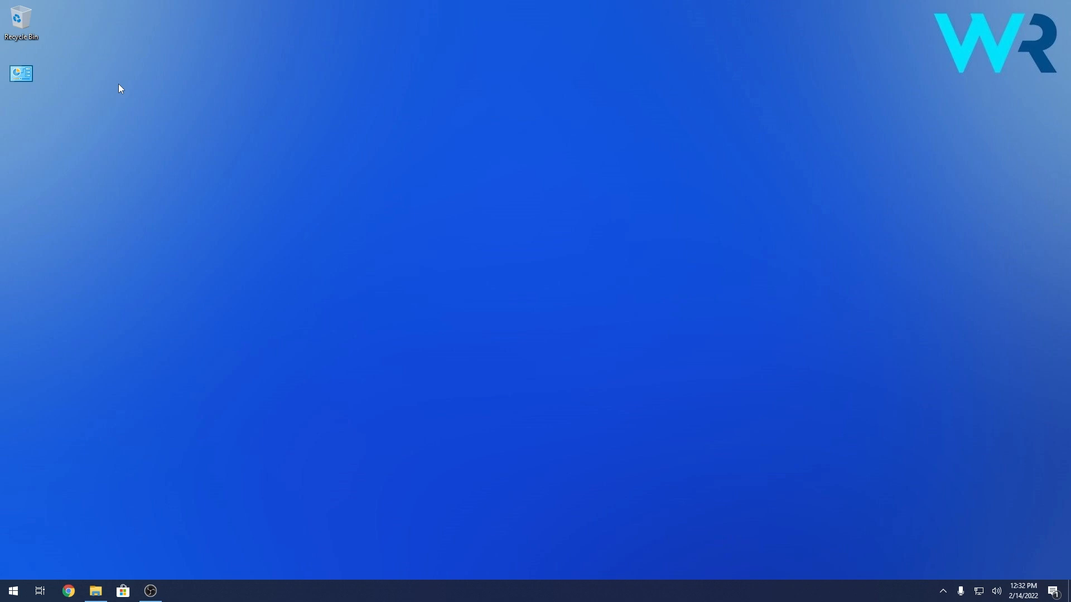
mouse_move(58, 396)
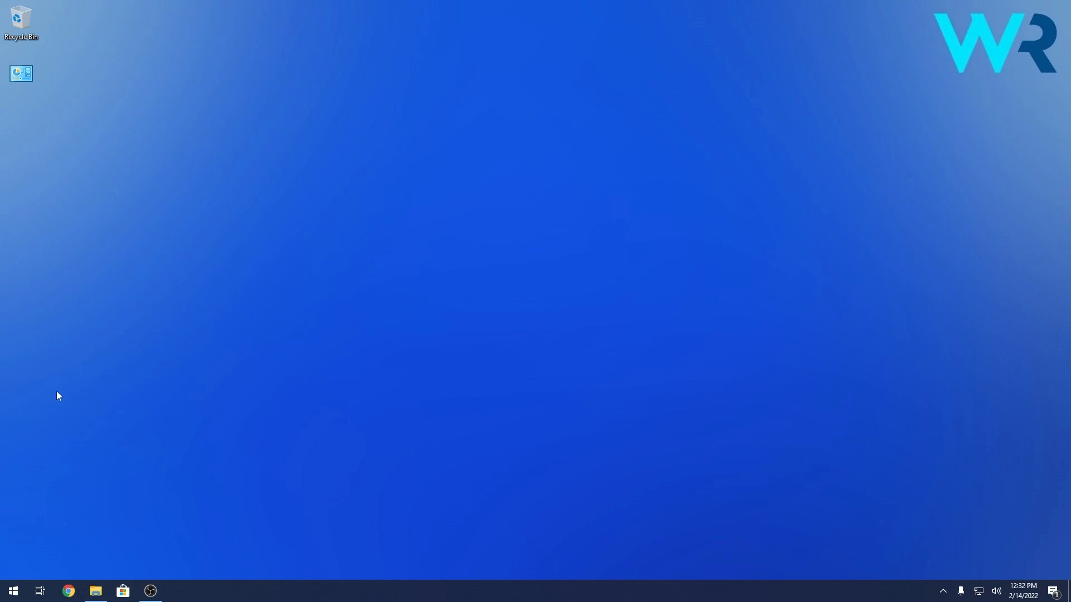
mouse_move(54, 399)
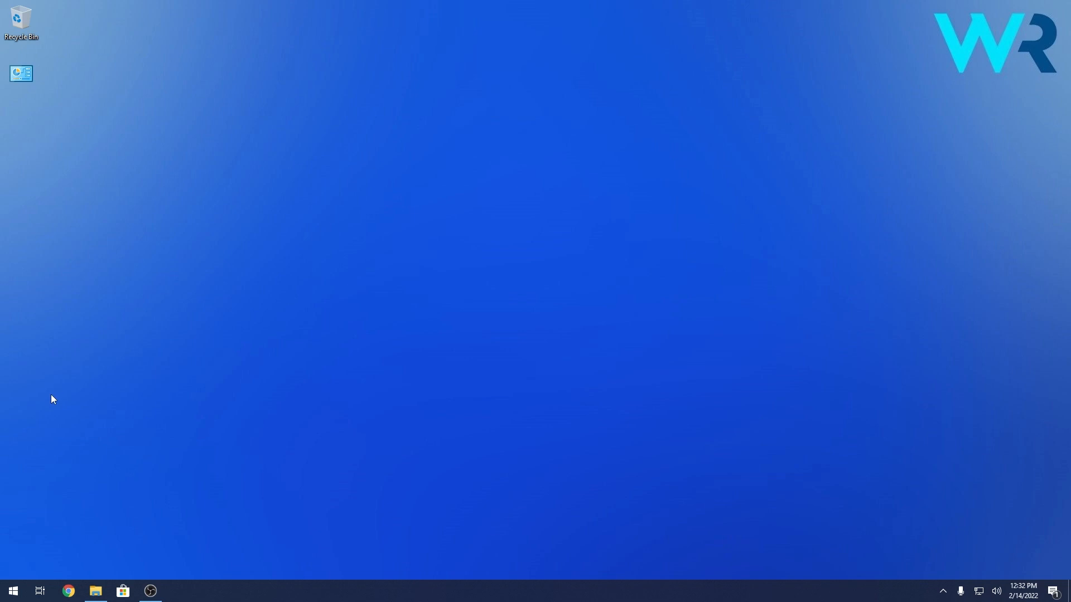
- Launch Command Prompt as administrator from the Start search
click(12, 591)
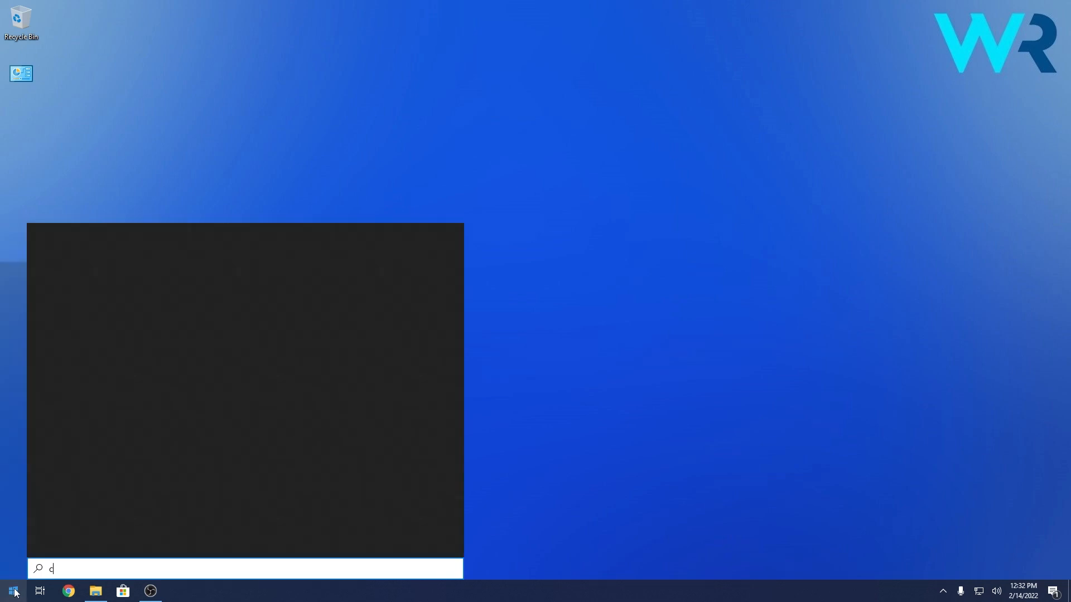
right_click(91, 286)
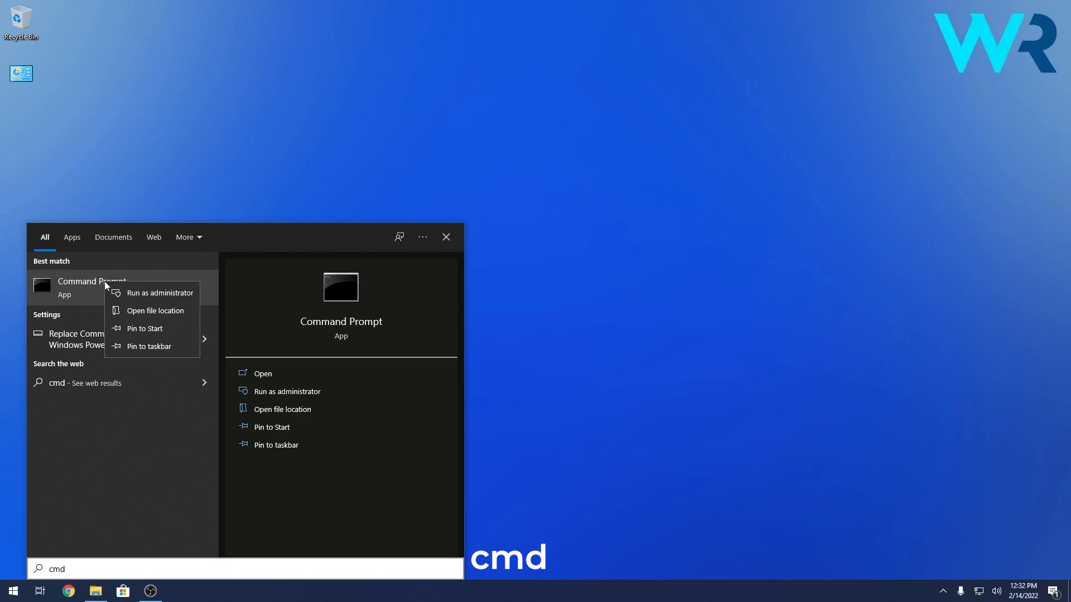
click(159, 292)
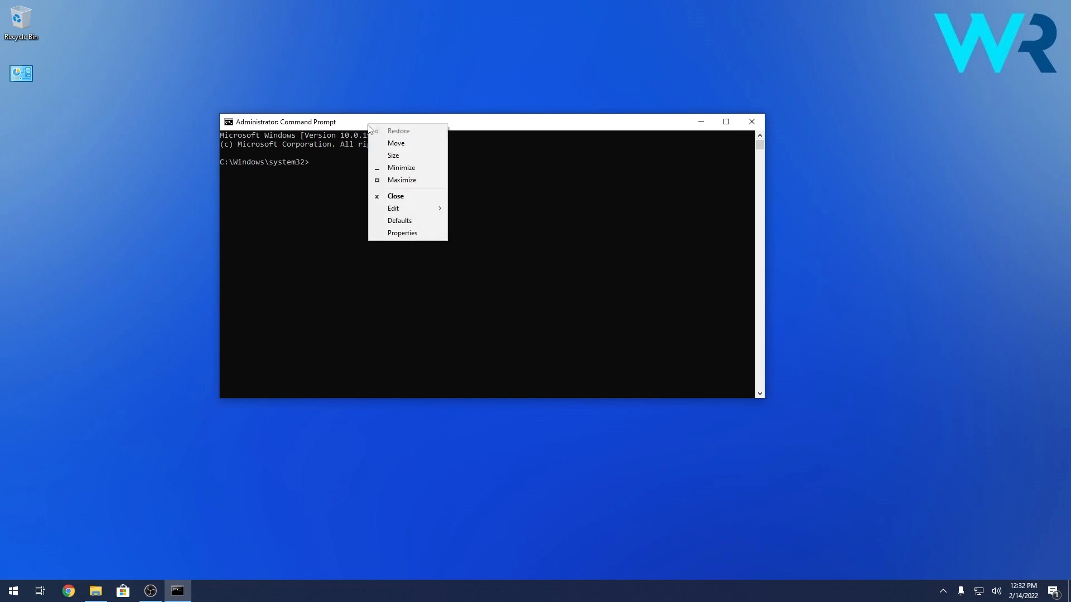
- Set the Command Prompt screen background colour to blue in its Properties
click(402, 233)
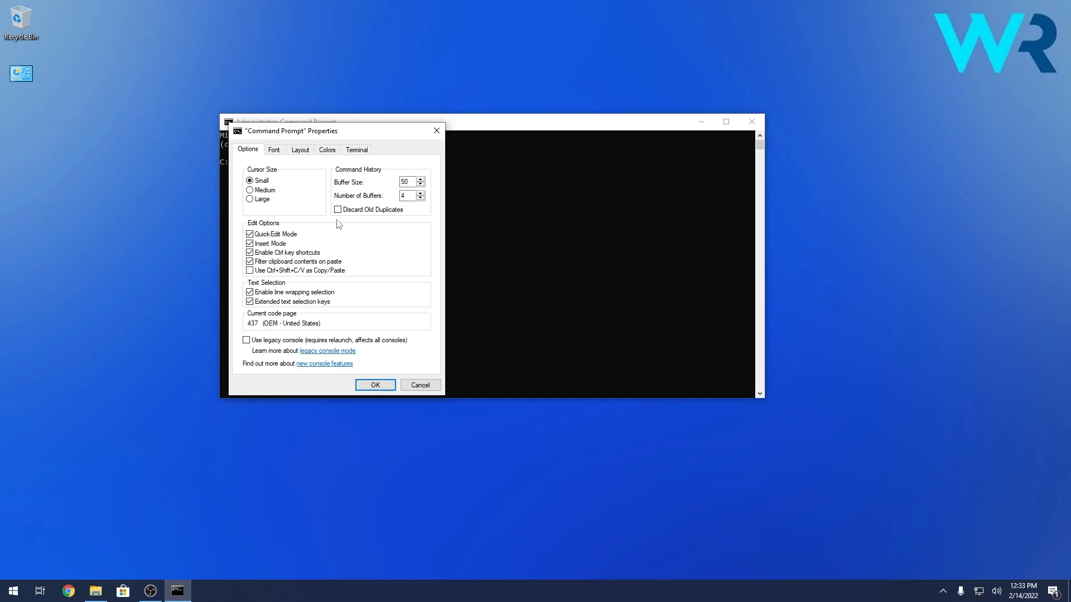
click(326, 149)
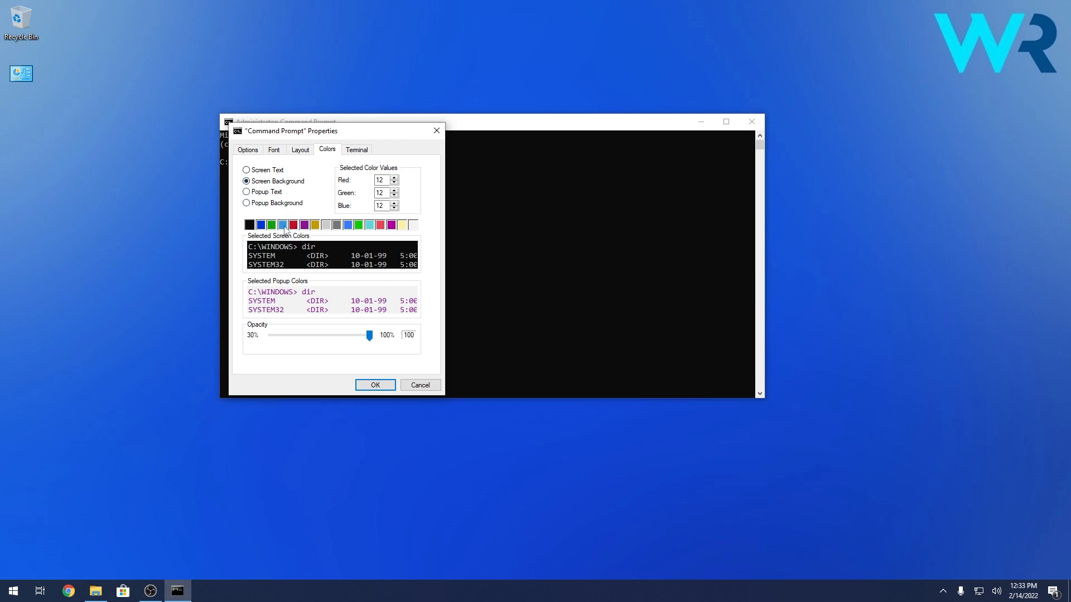
click(282, 225)
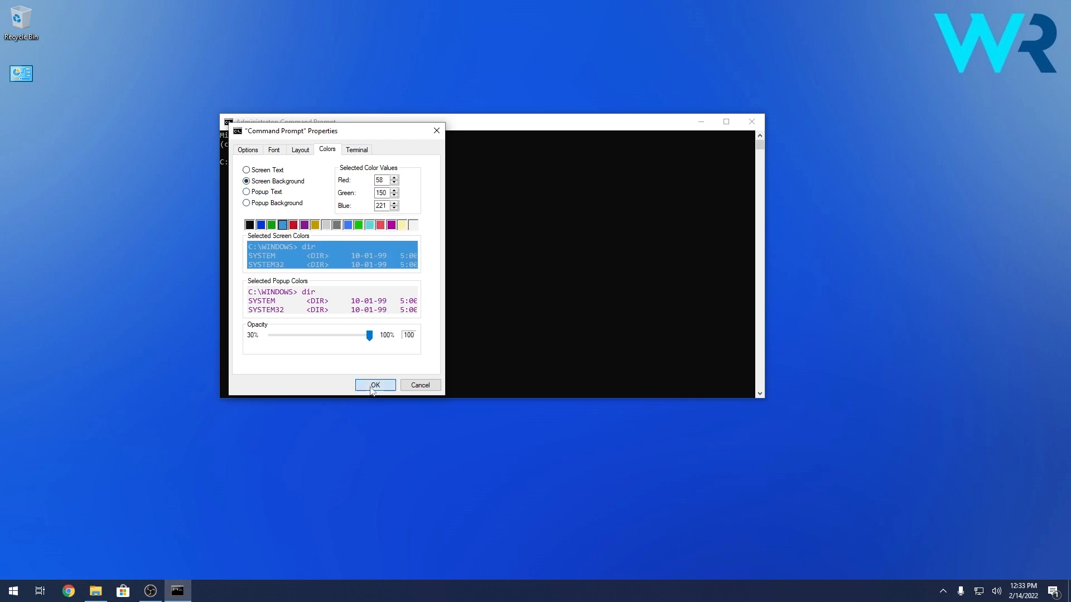
click(375, 385)
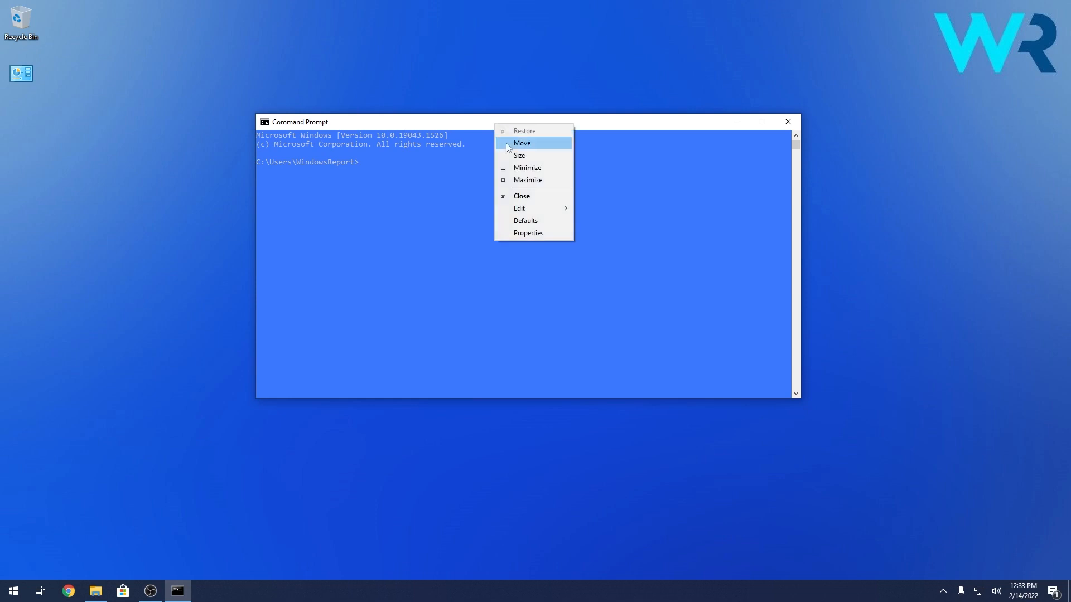
- Reopen Command Prompt properties, centre the dialog, and view the 120-by-30 Layout settings
click(528, 233)
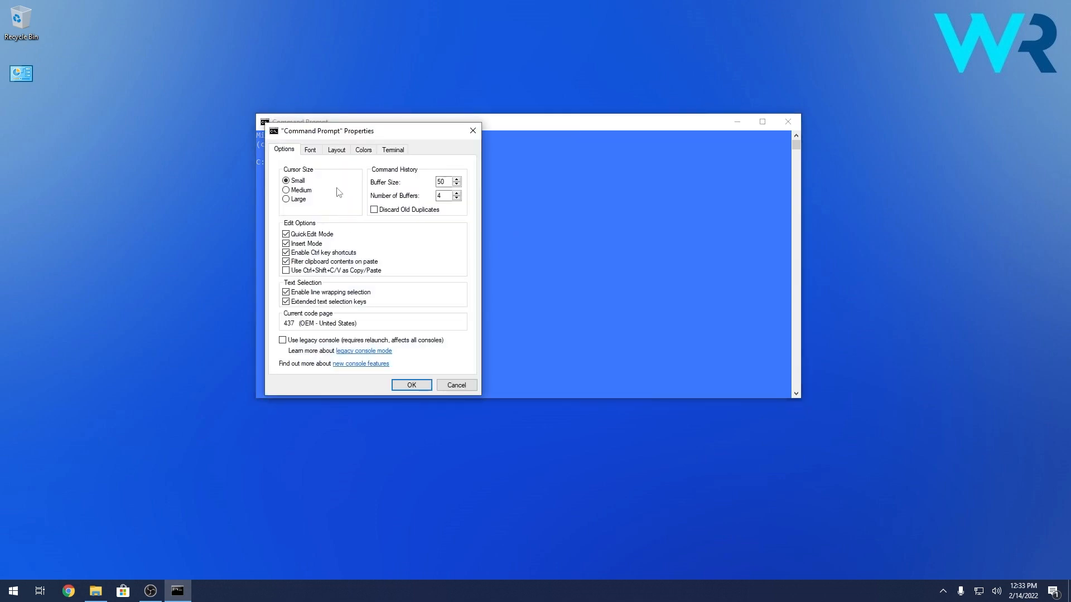
click(362, 150)
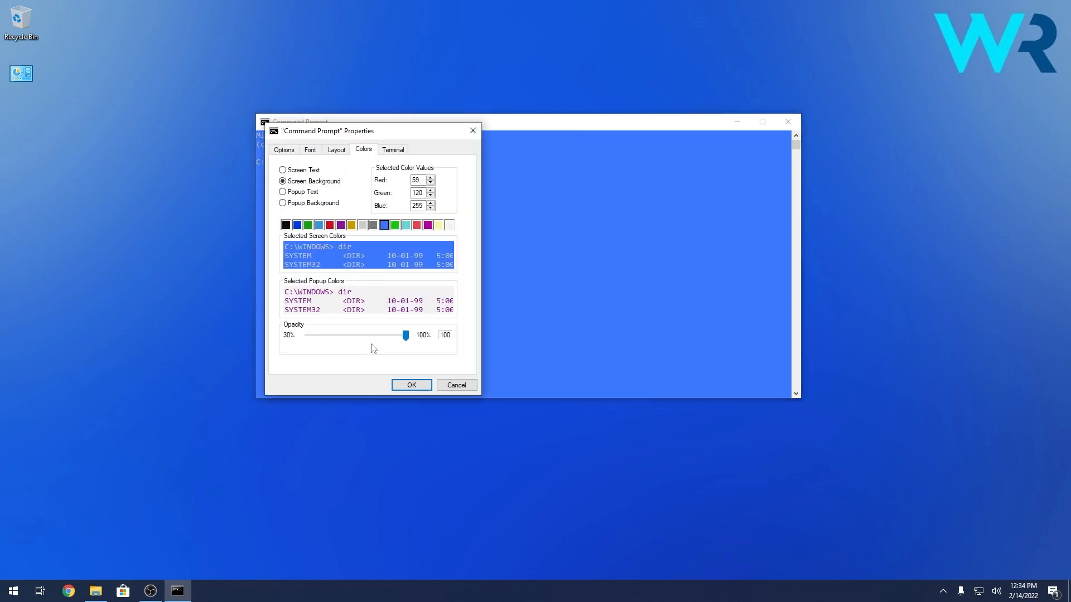
drag(406, 334, 329, 335)
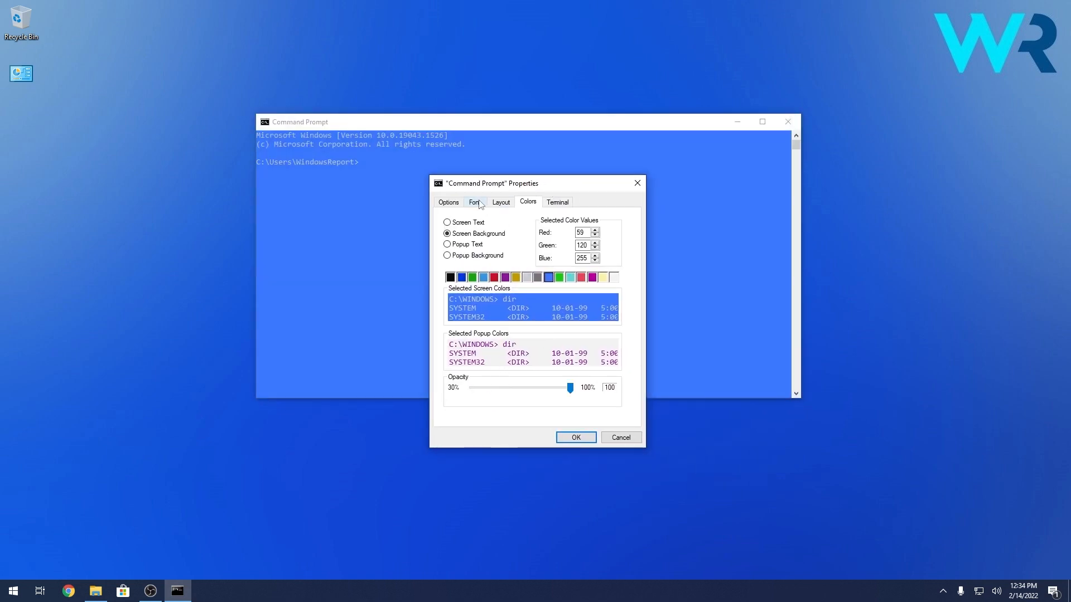
click(501, 201)
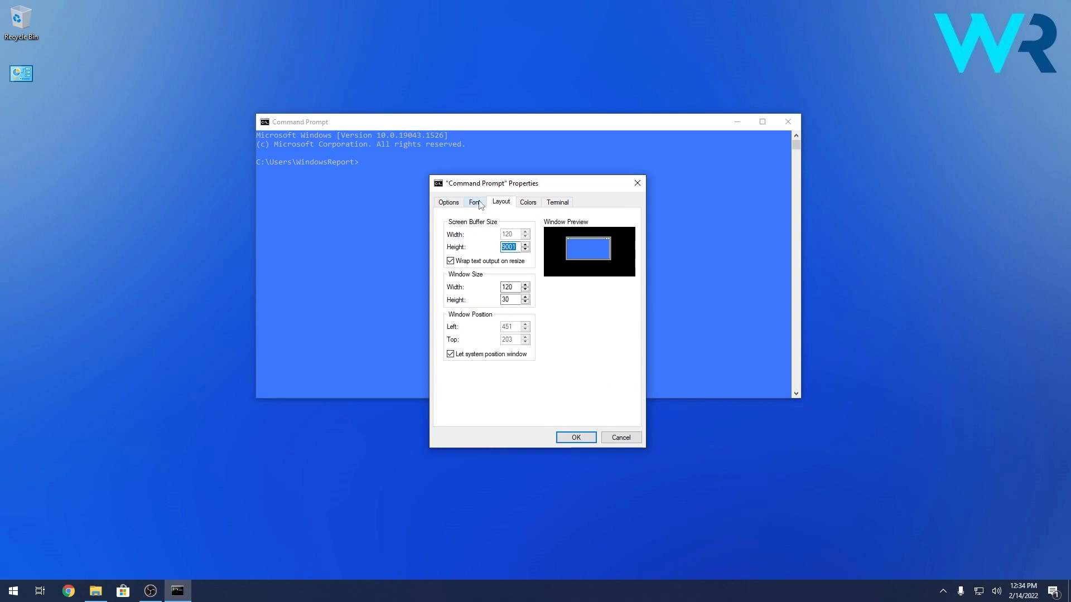